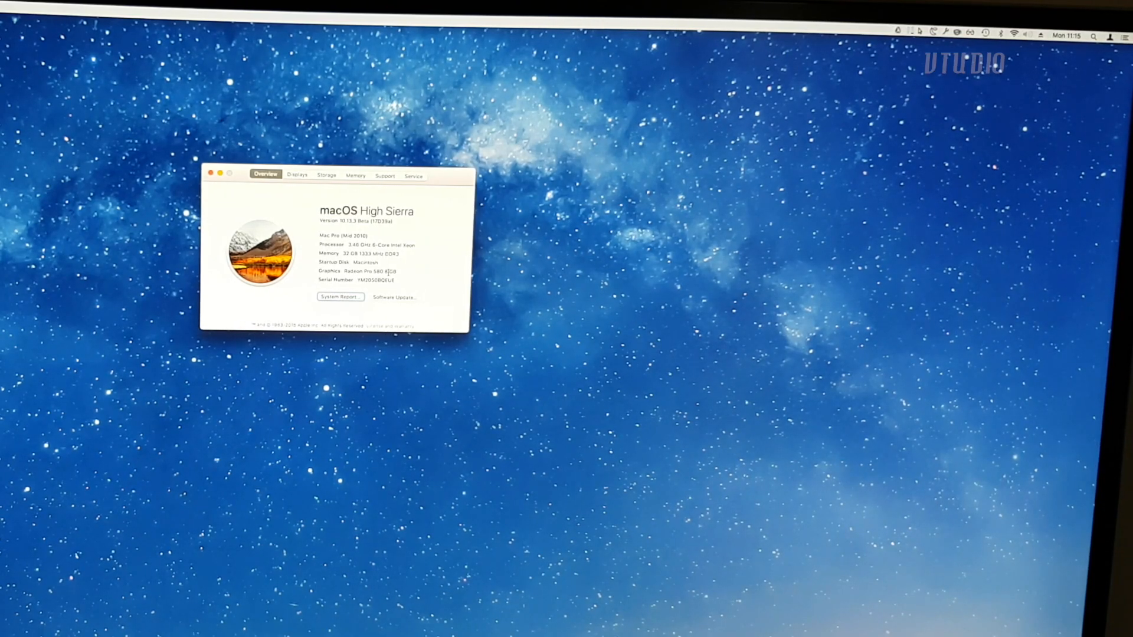
Open the menu-bar volume menu to see sound outputs, with LG ULTRAWIDE selected.
left_click(1022, 35)
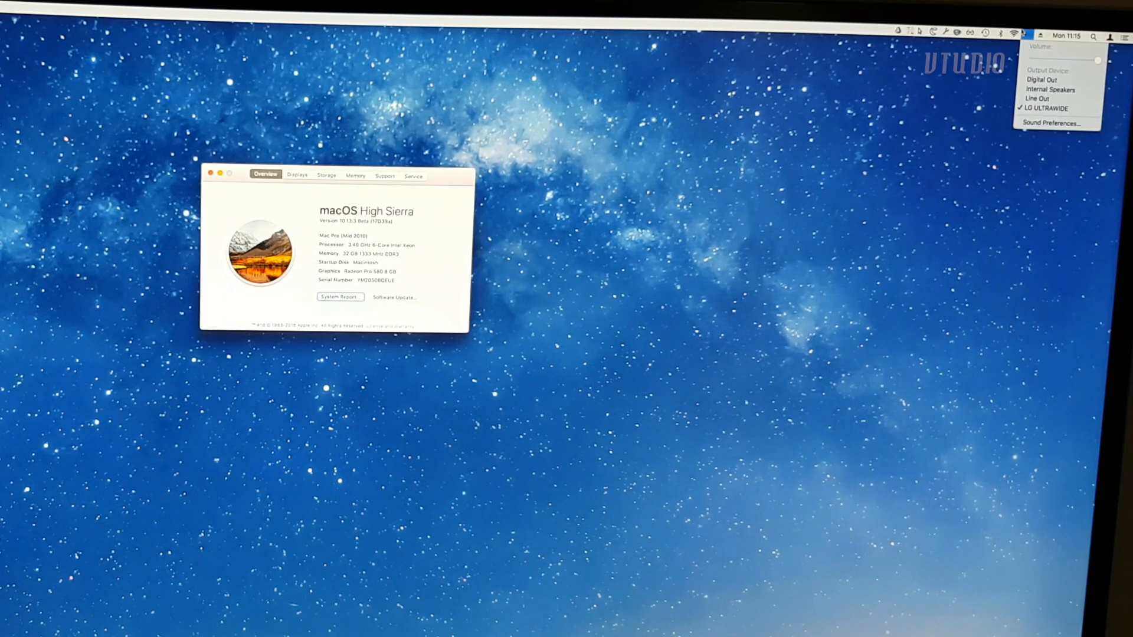